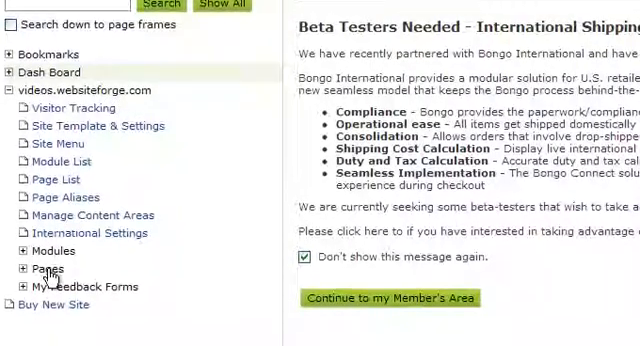
- Expand Pages > Default Group > New Page (15.html) > Area A (Main) and edit its Rich Text frame
click(14, 268)
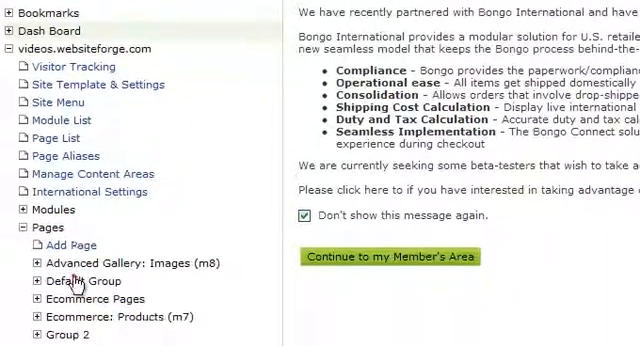
click(36, 274)
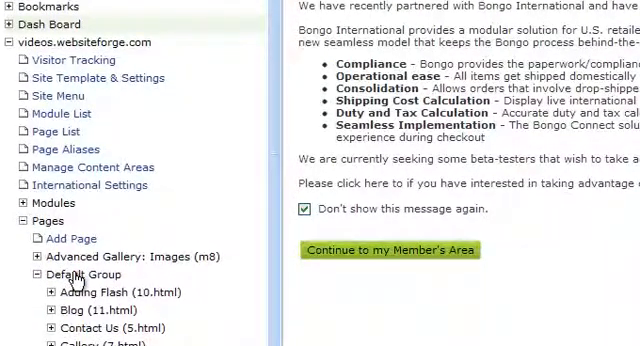
scroll(down, 3)
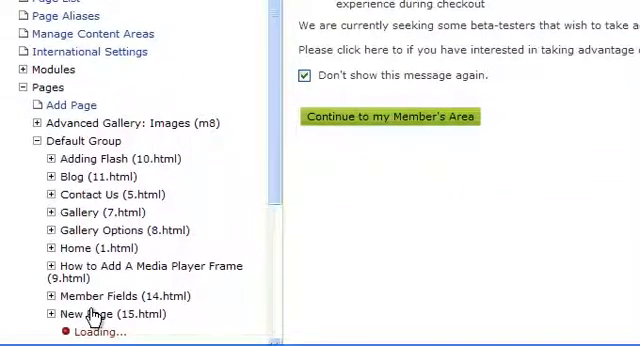
click(50, 312)
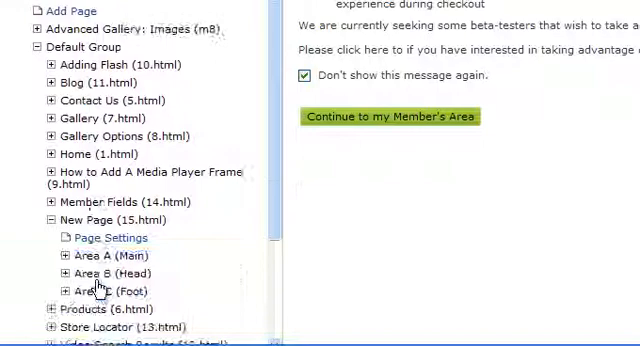
click(62, 256)
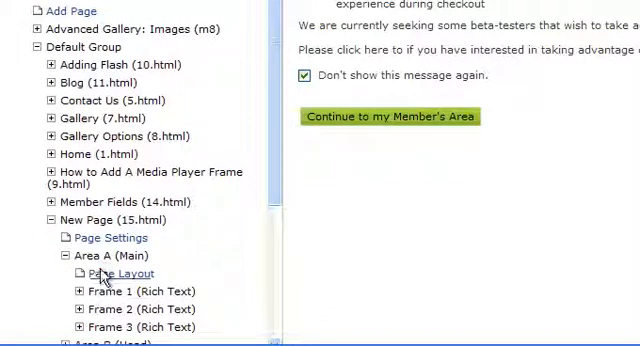
click(120, 272)
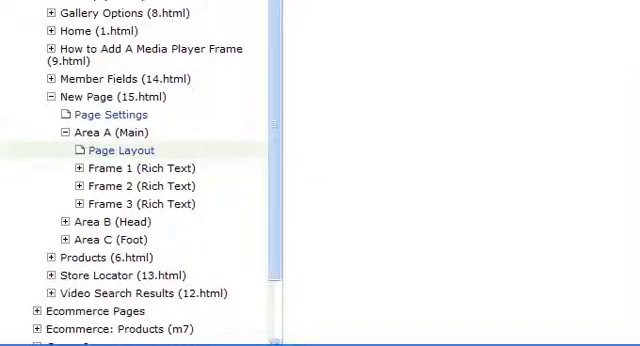
click(120, 150)
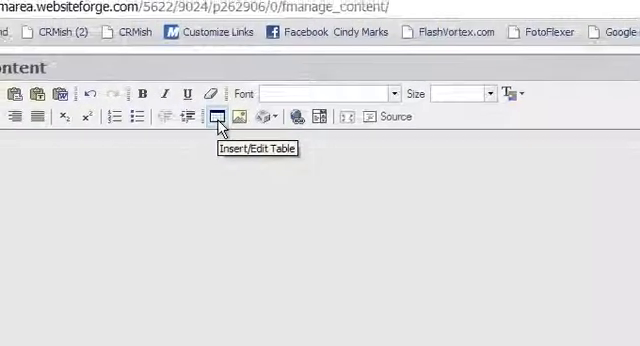
- Insert a 3x3 table at 50 percent width, no headers, centered, captioned 'Creating A Table with Google Chrome'
click(216, 114)
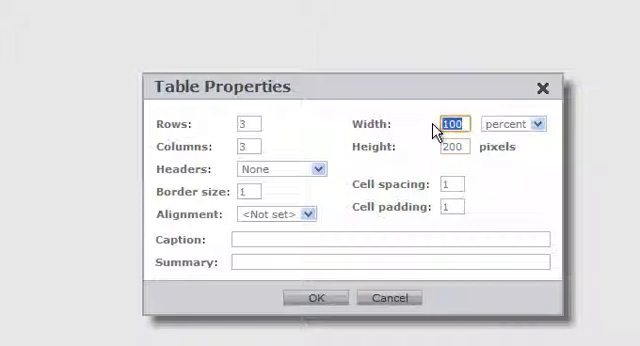
text(50)
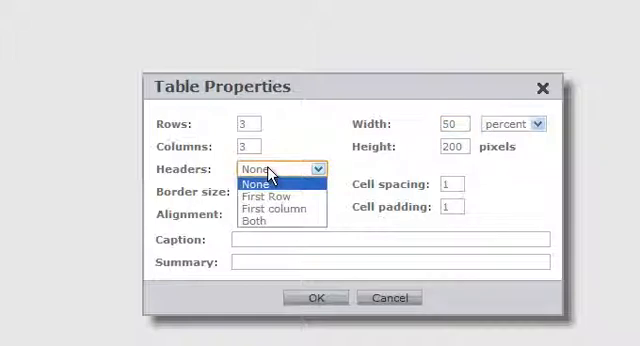
click(262, 182)
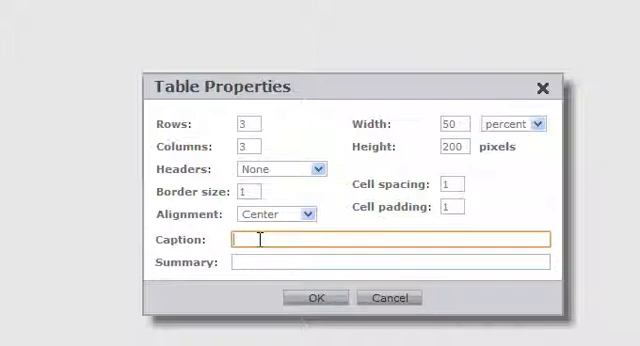
text(Creating A Table with Google Chrome)
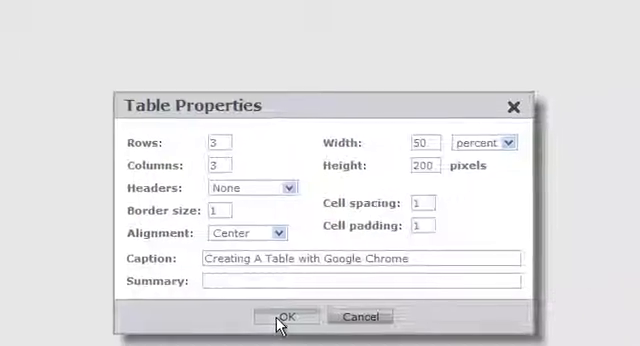
click(288, 316)
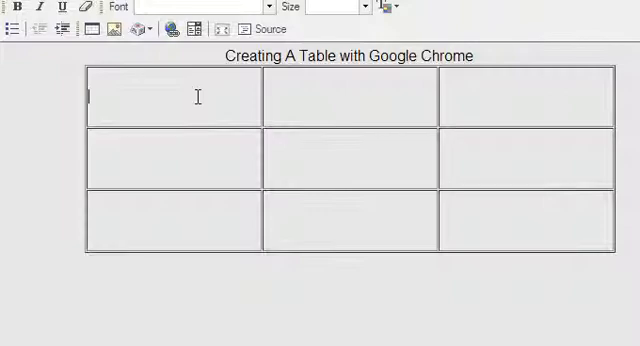
mouse_move(210, 132)
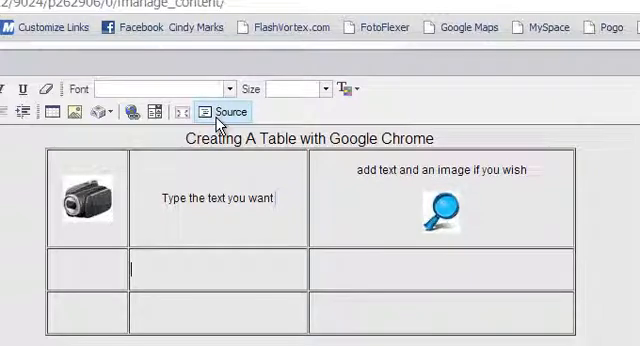
- Show the table frame's HTML source with its caption, centered paragraphs and image references
click(228, 110)
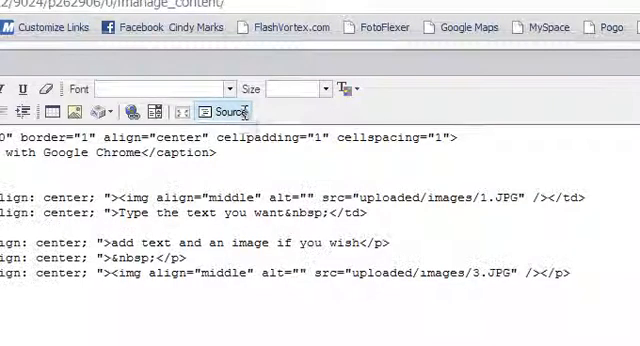
click(212, 112)
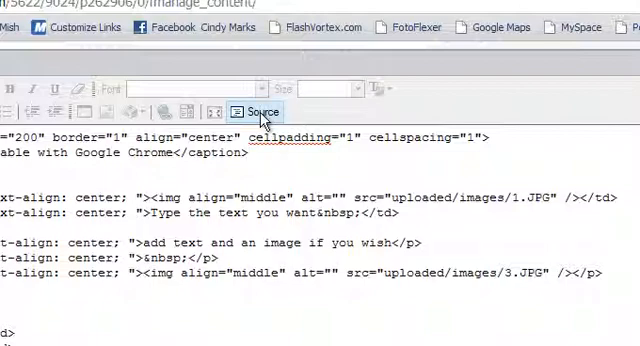
- Switch the editor back to the WYSIWYG view of the captioned table
click(256, 110)
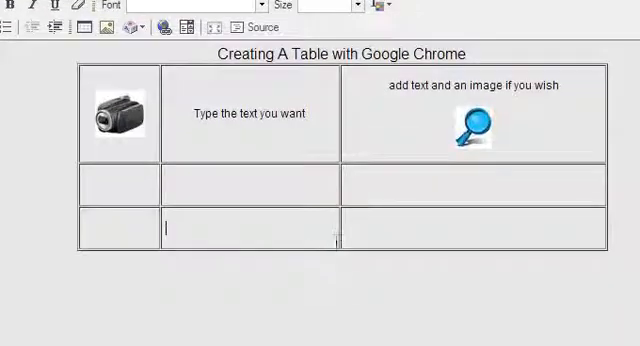
mouse_move(212, 76)
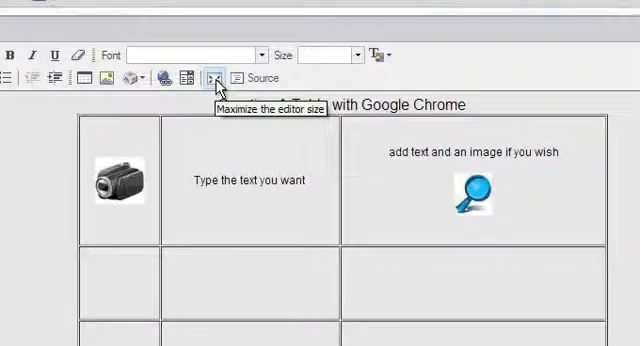